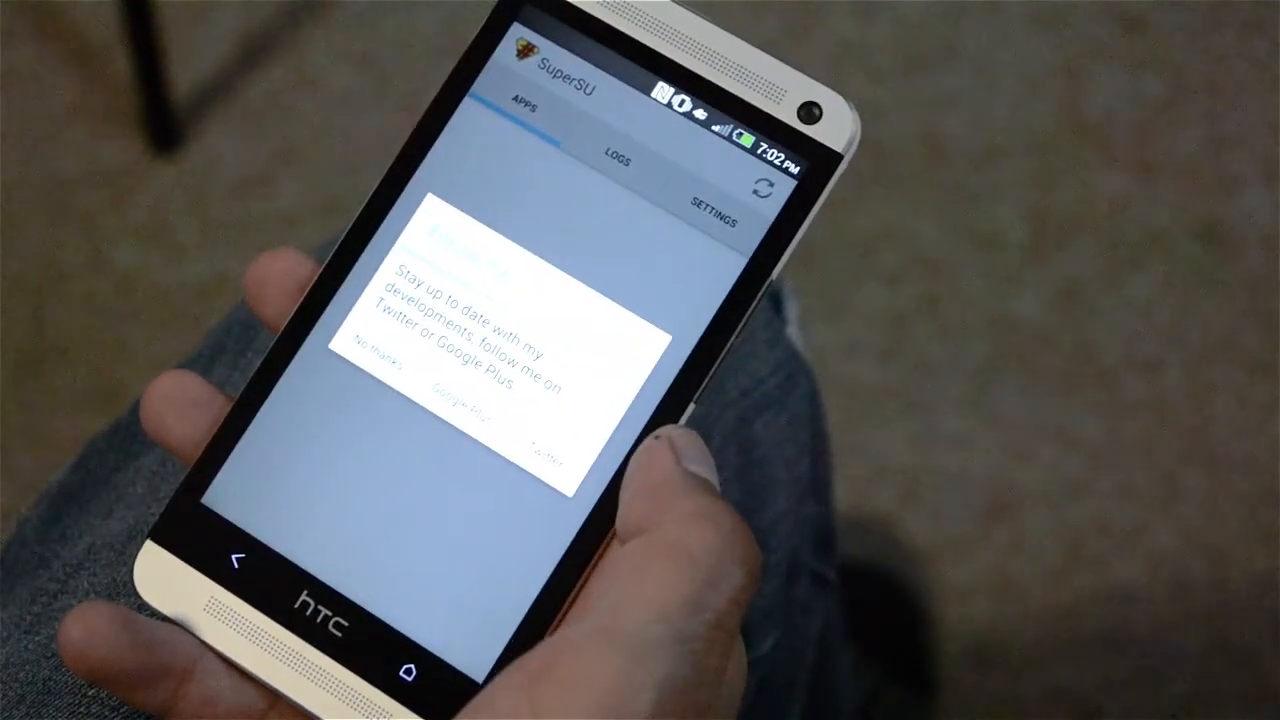
Step: Decline SuperSU's follow-the-developer invitation to reveal the empty 'No apps configured' Apps list
left_click(370, 370)
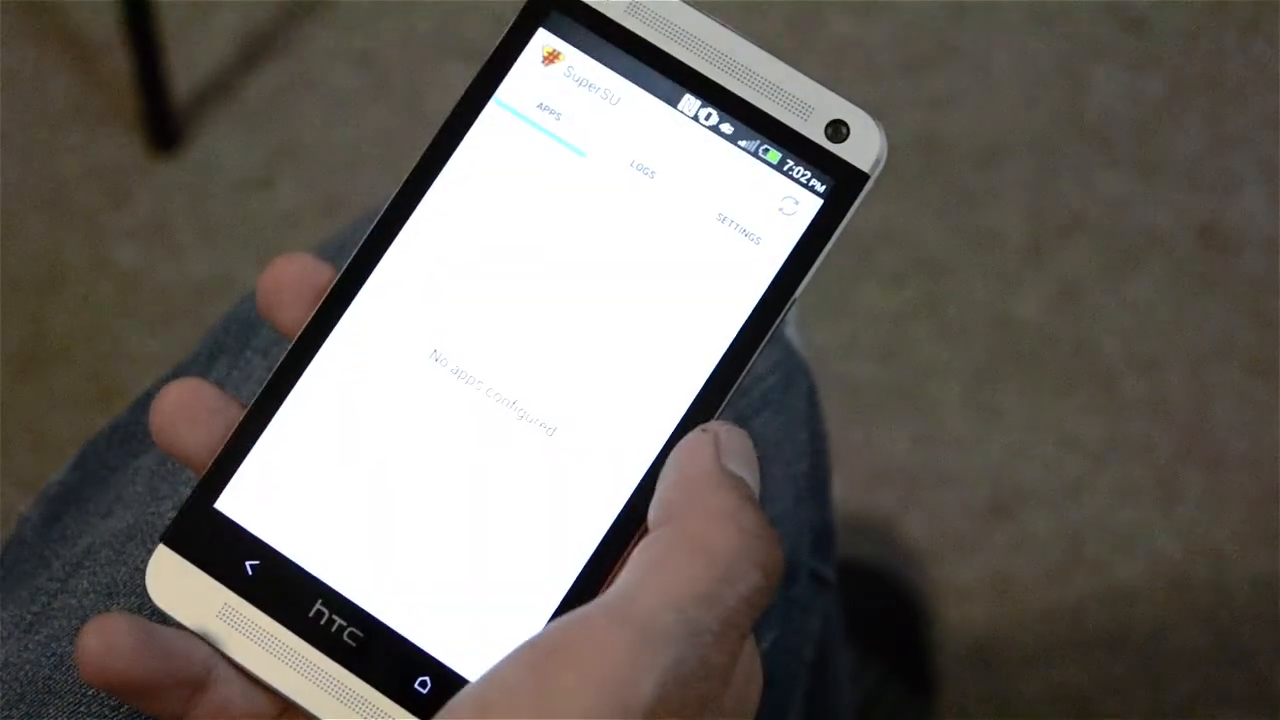